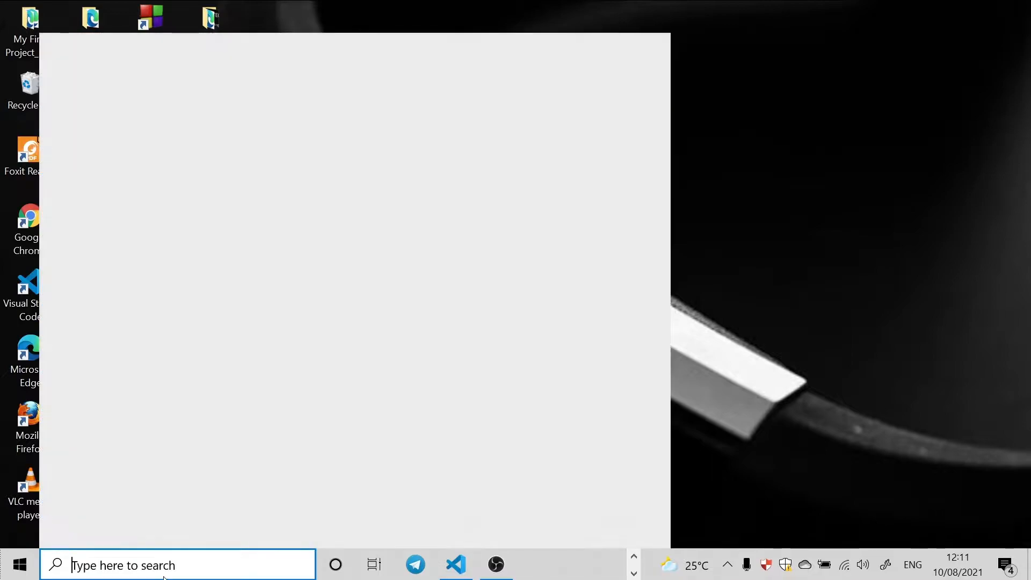
Search for cmd and launch Command Prompt with administrator rights
click(177, 565)
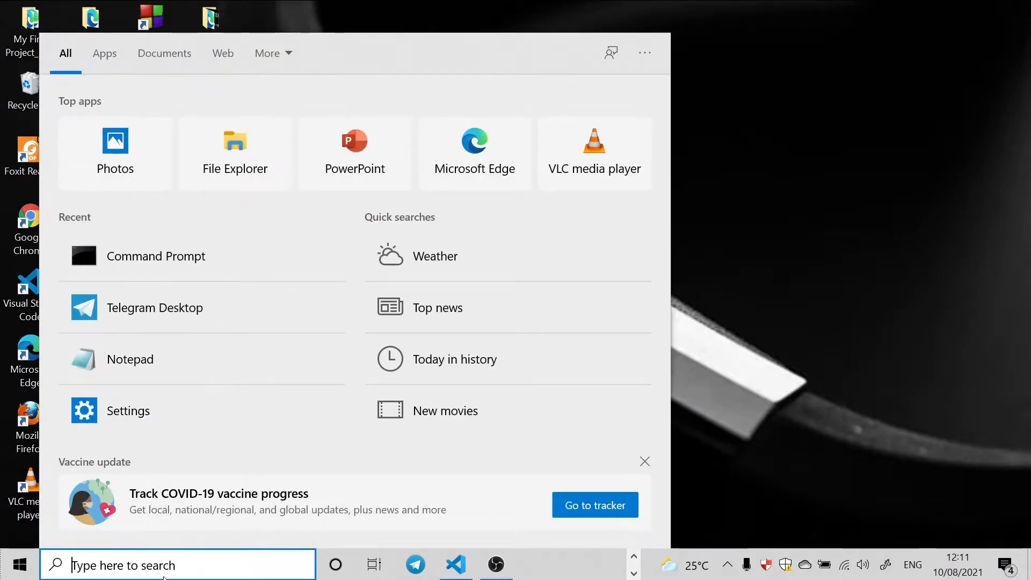
text(cmd)
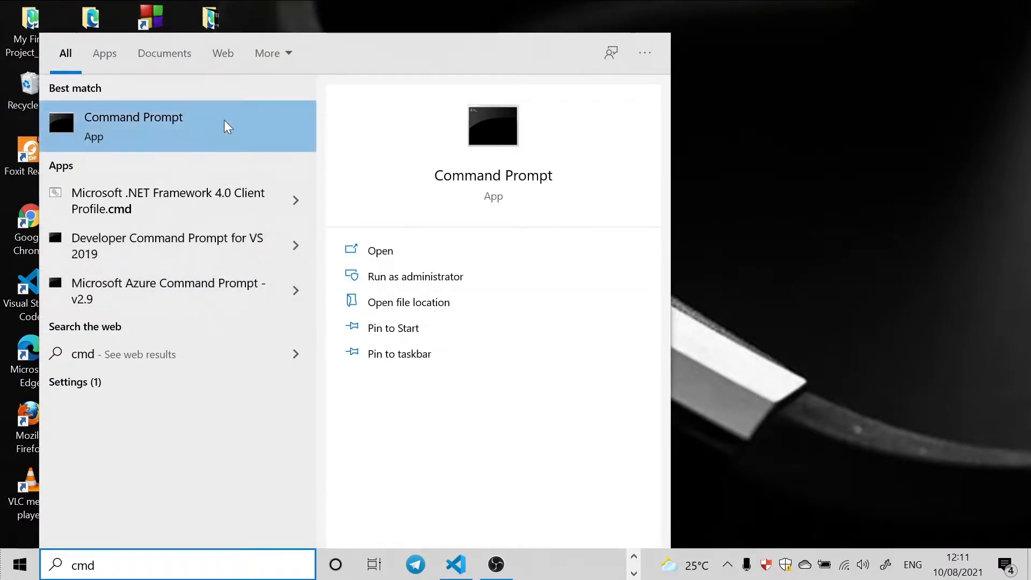
mouse_move(415, 276)
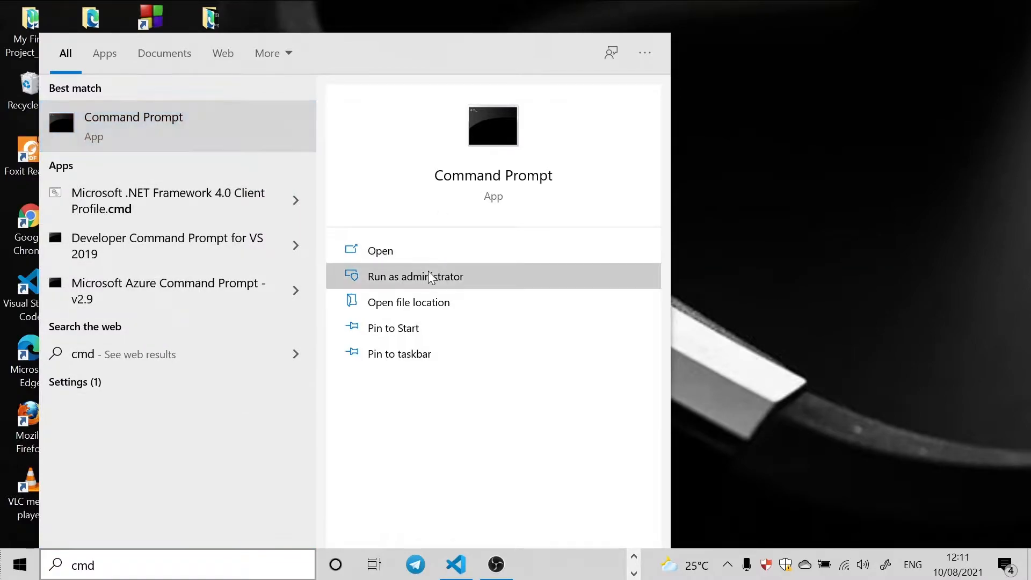
click(415, 276)
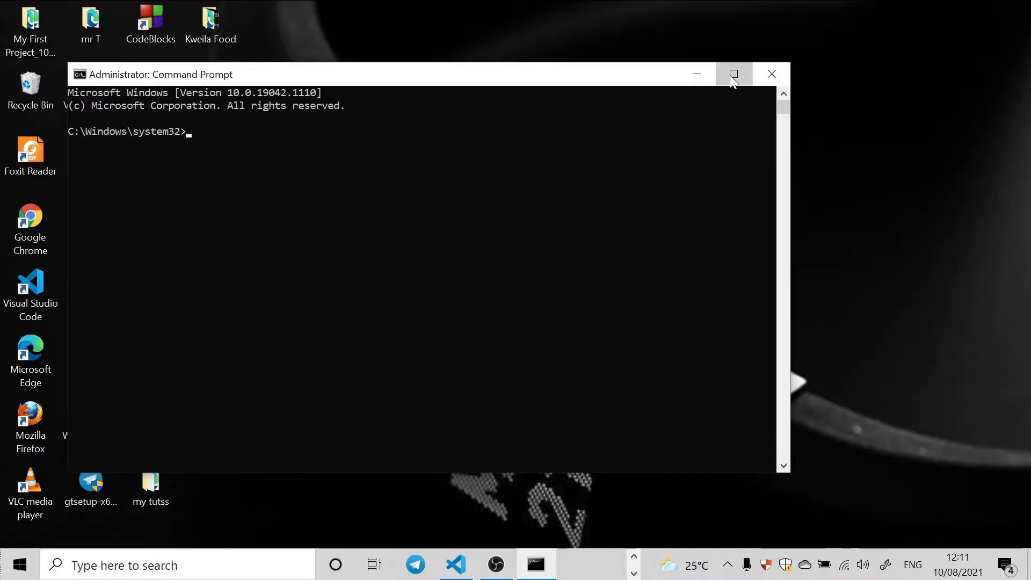
Maximize the window and run ipconfig to list the WiFi adapter's IPv4 address 172.20.10.7
click(733, 74)
text(ip)
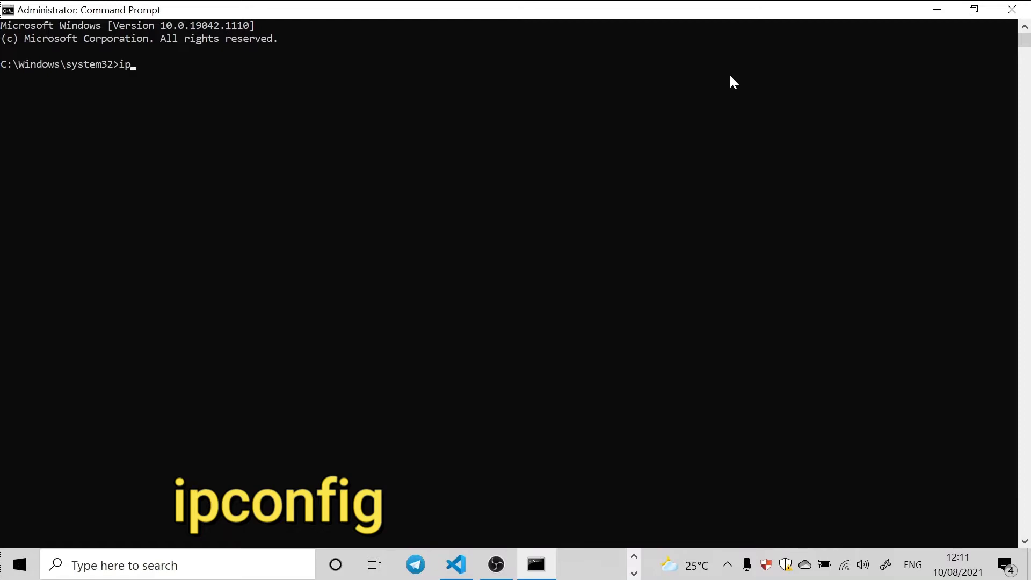
text(confi)
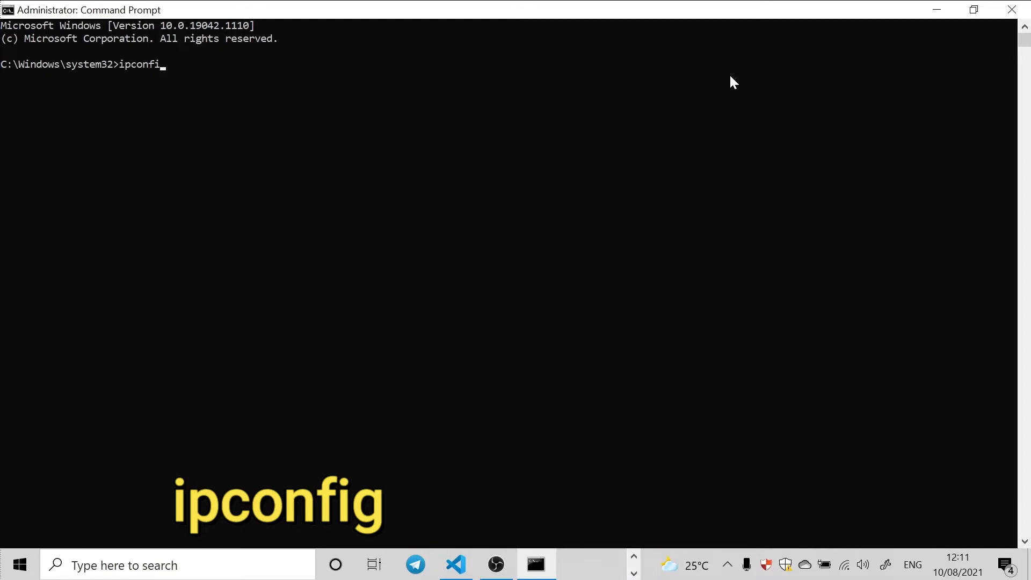
text(g)
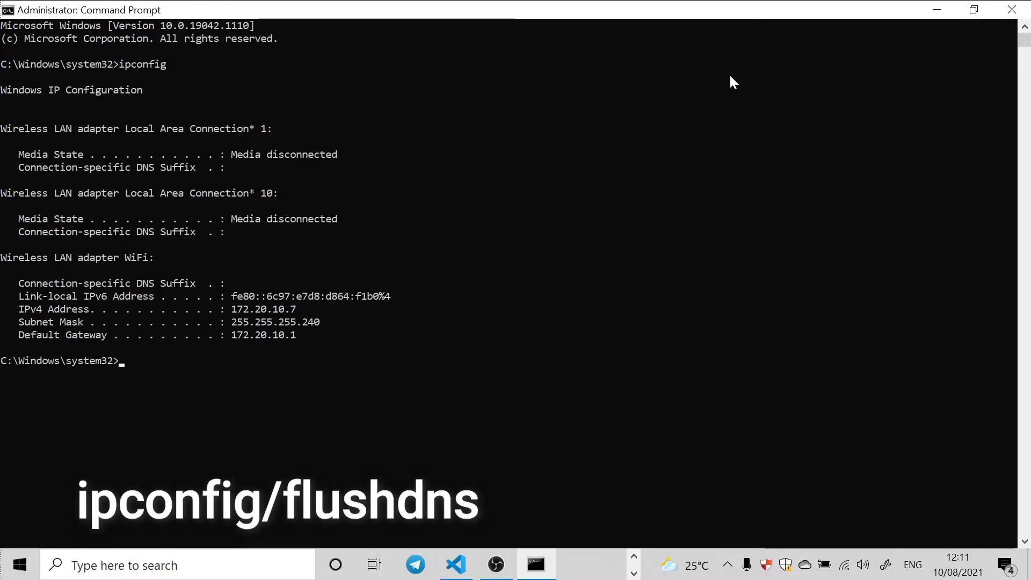
Run ipconfig /flushdns to clear the DNS resolver cache
text(i)
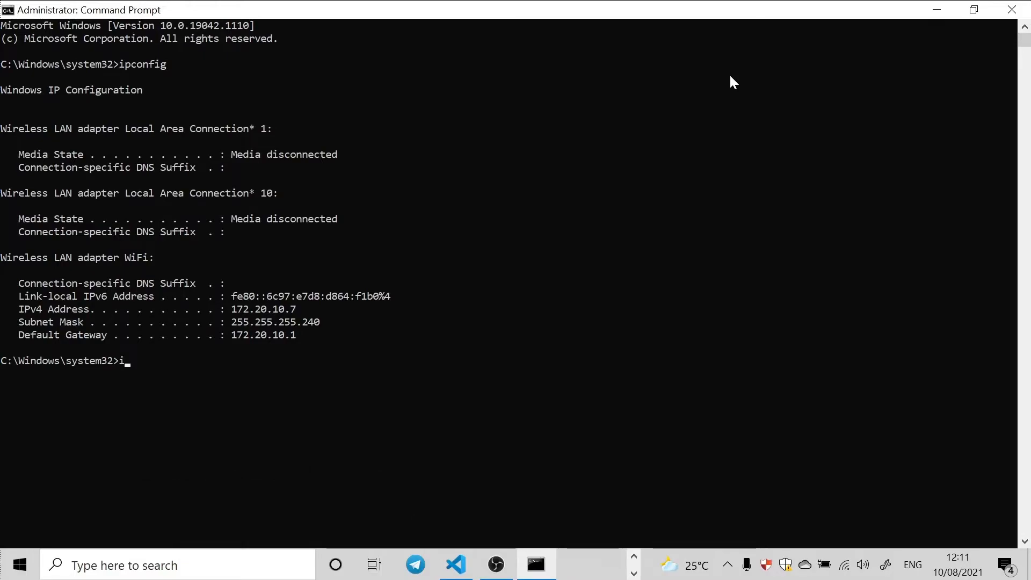
text(pconf)
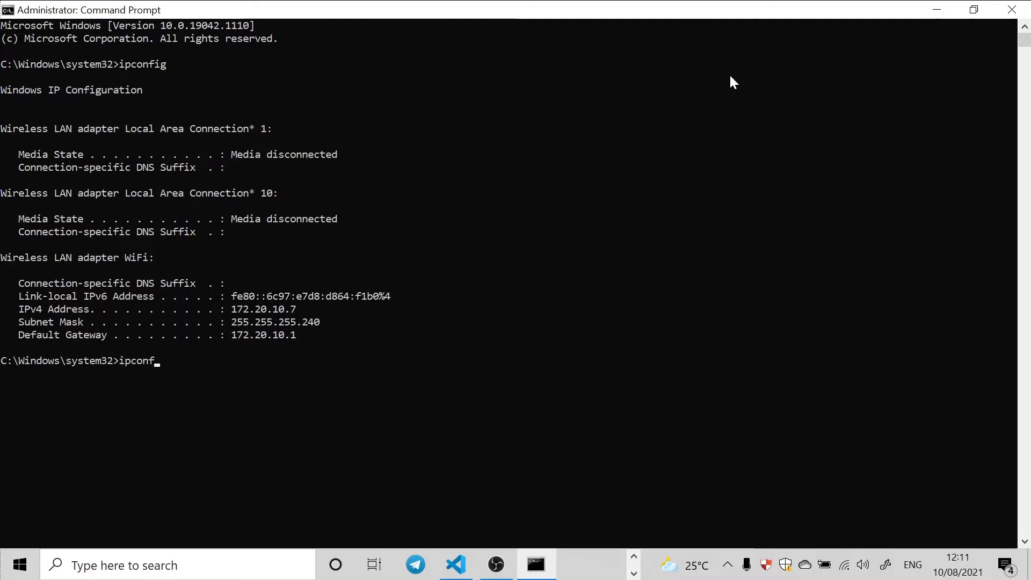
text(/fk)
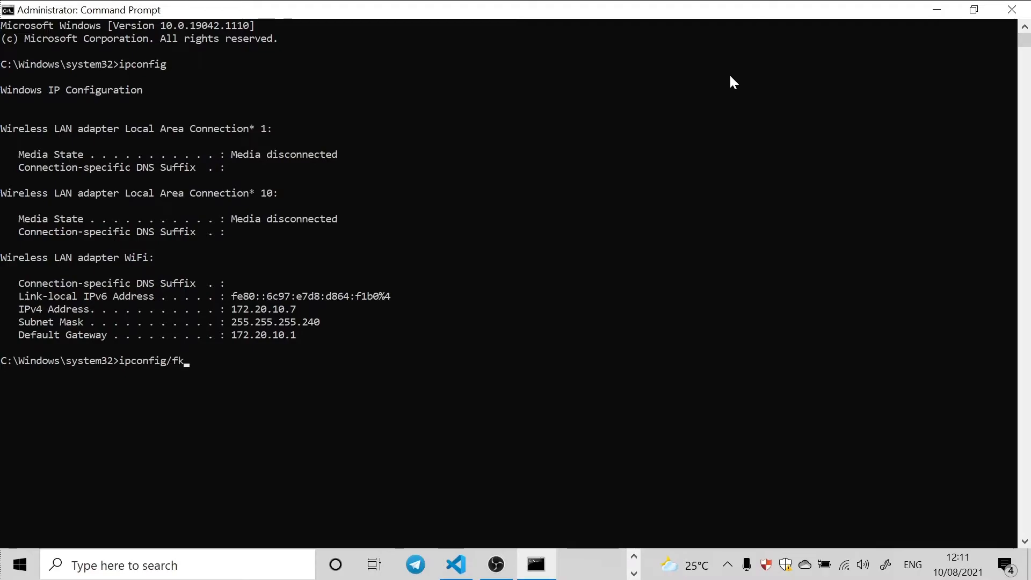
text(lush)
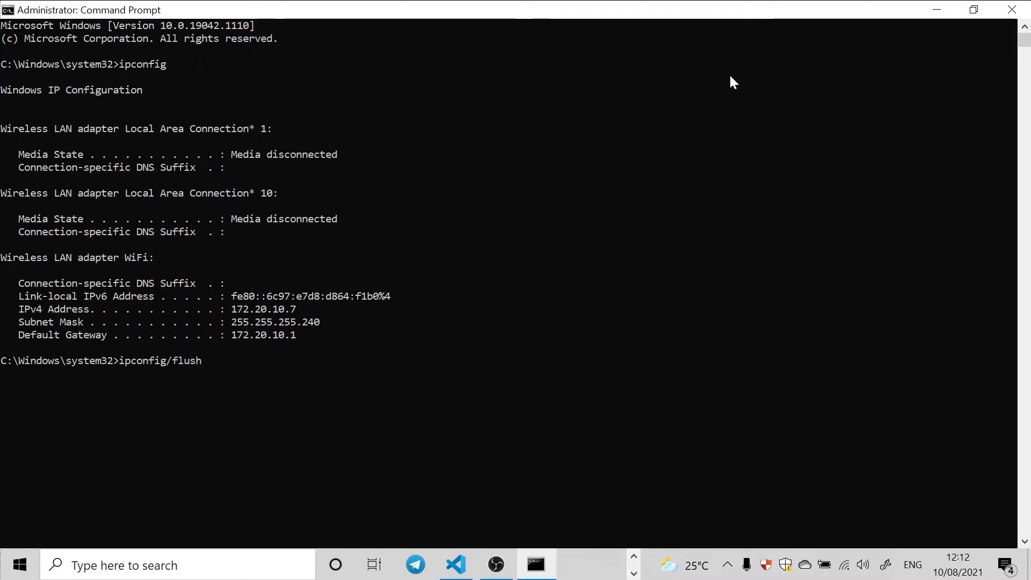
text(dns)
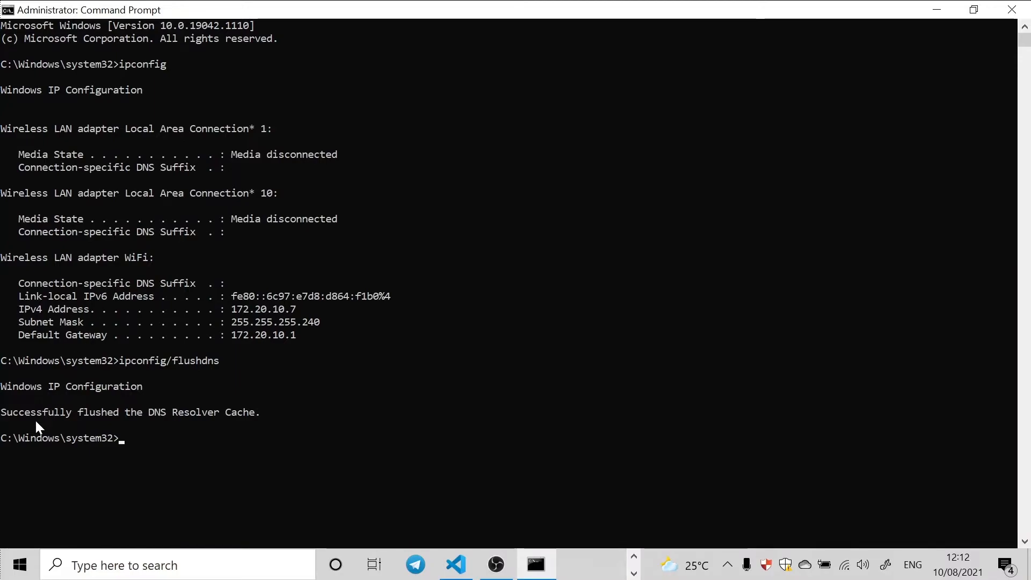
mouse_move(13, 428)
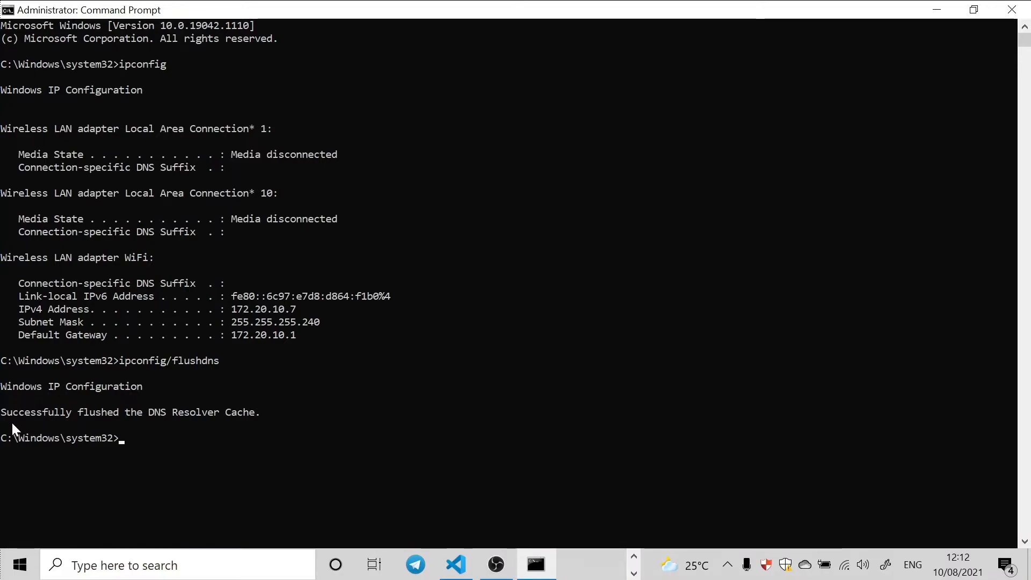
mouse_move(34, 426)
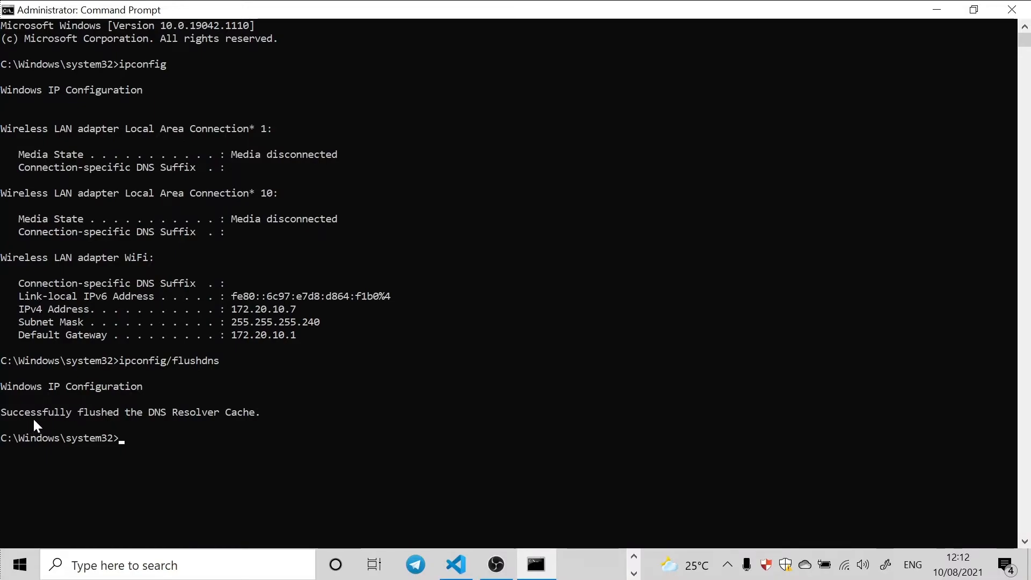
mouse_move(95, 429)
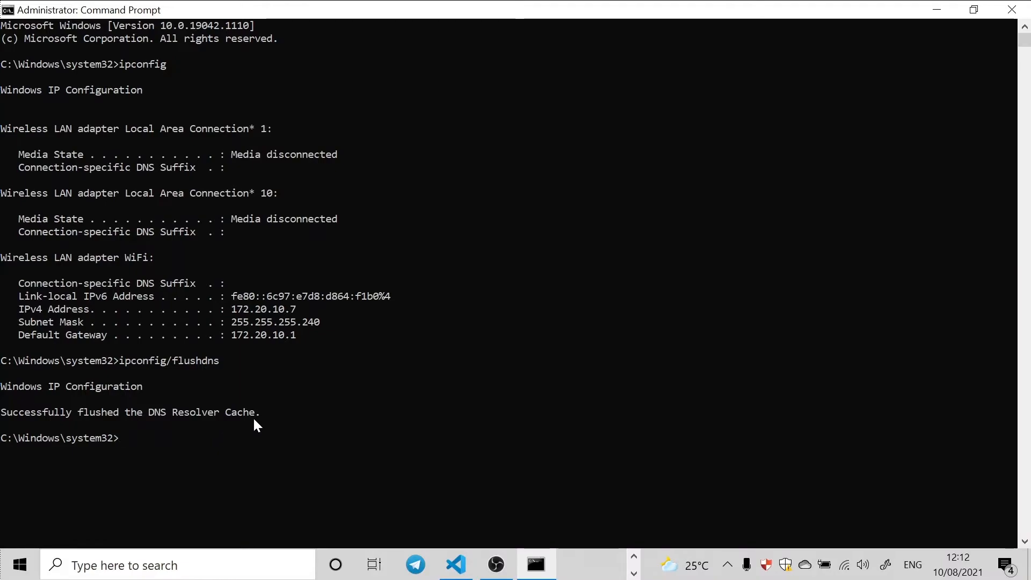
mouse_move(315, 347)
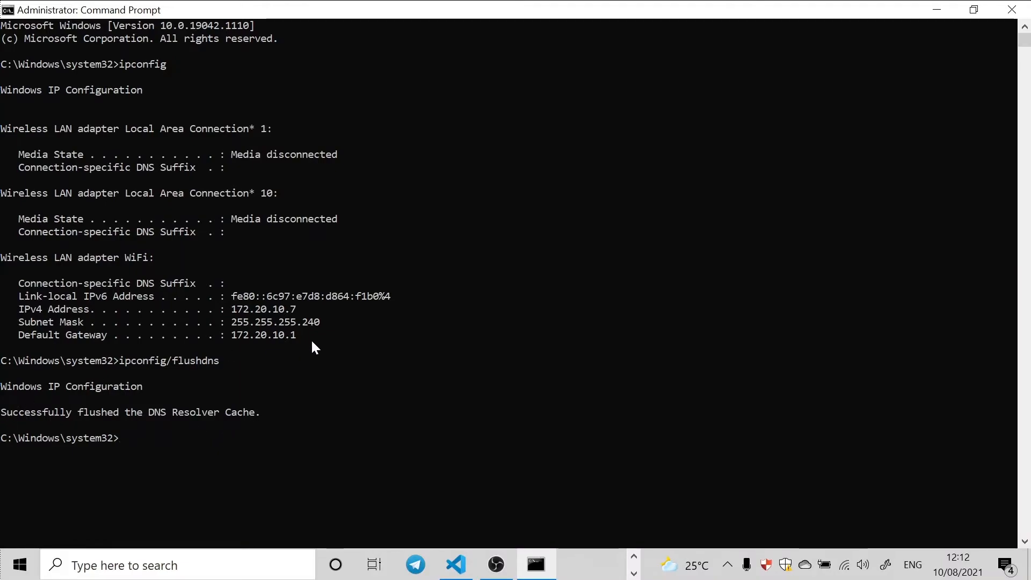
mouse_move(146, 417)
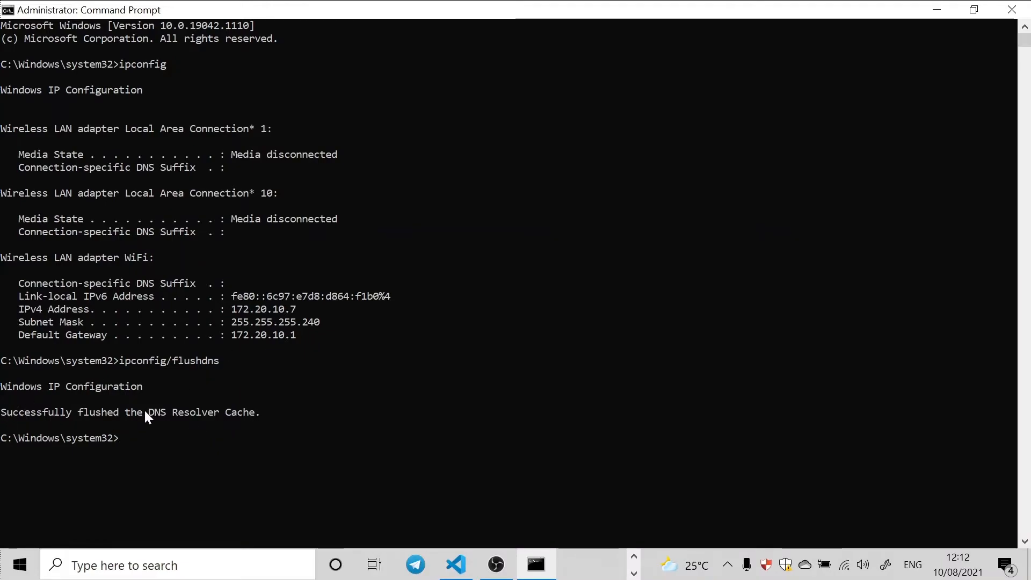
mouse_move(127, 460)
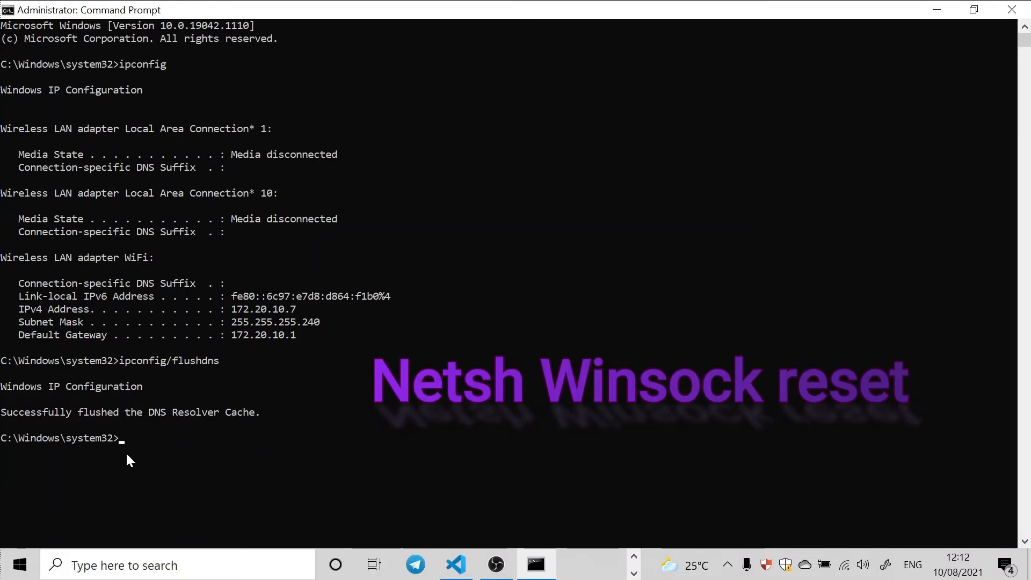
Run Netsh Winsock reset to reset the Winsock catalog
text(Nets)
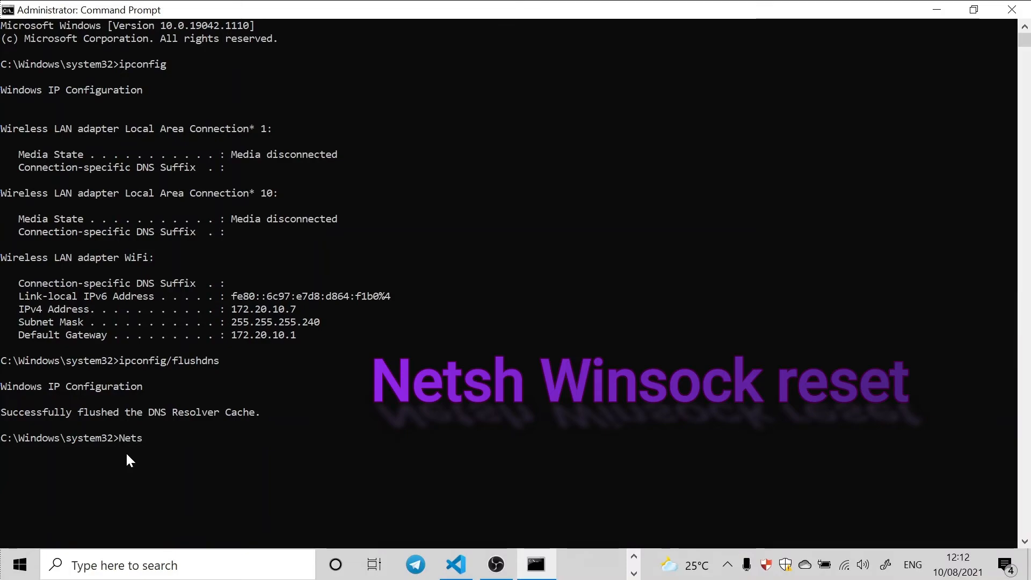
text(h)
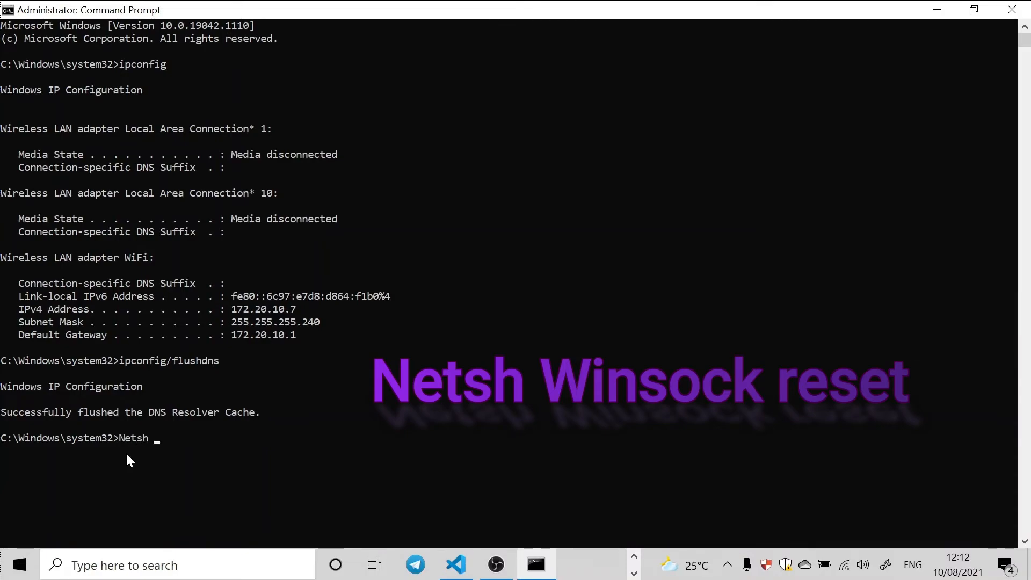
text(Wins)
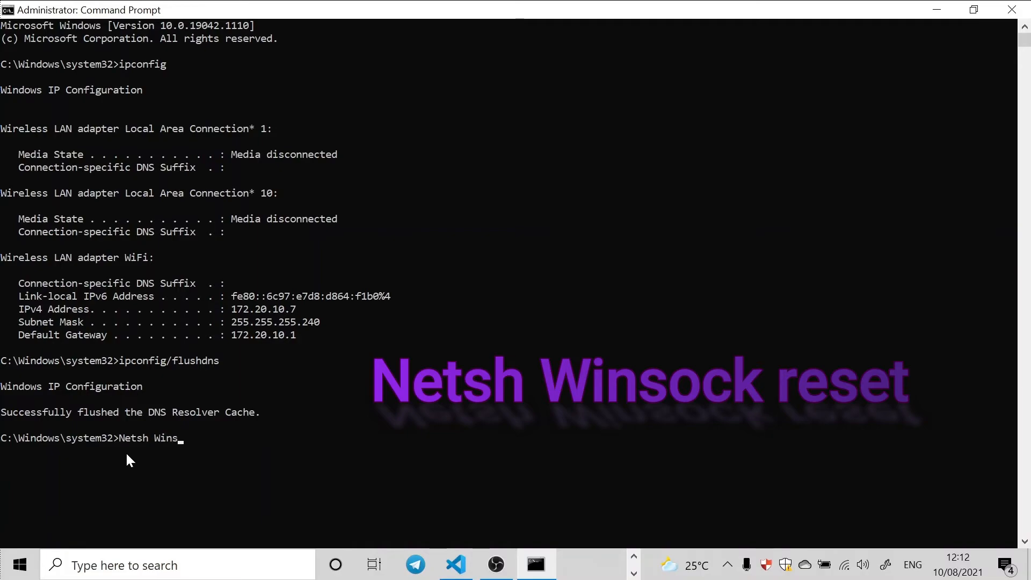
text(ock)
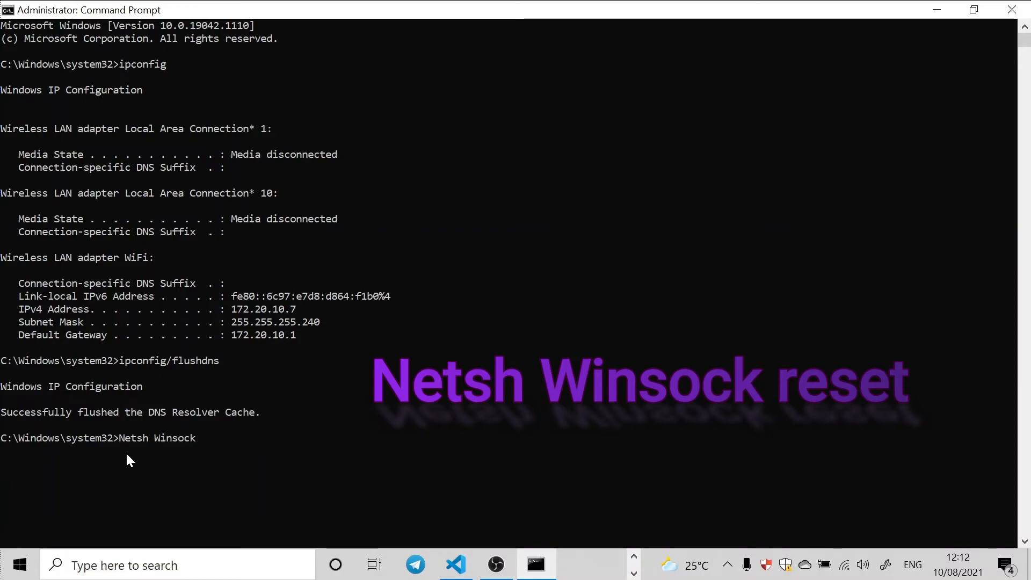
text(reset)
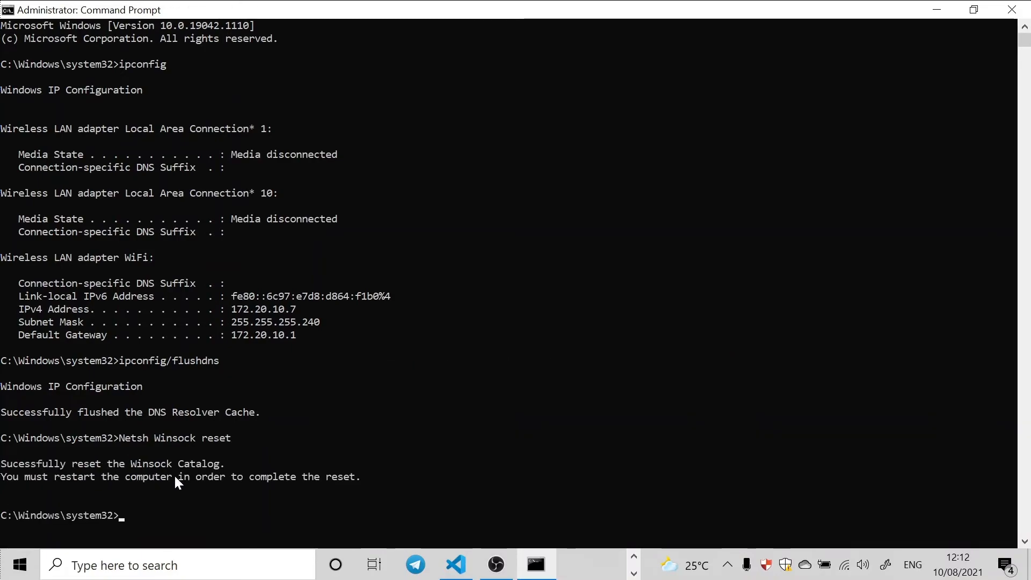
mouse_move(195, 361)
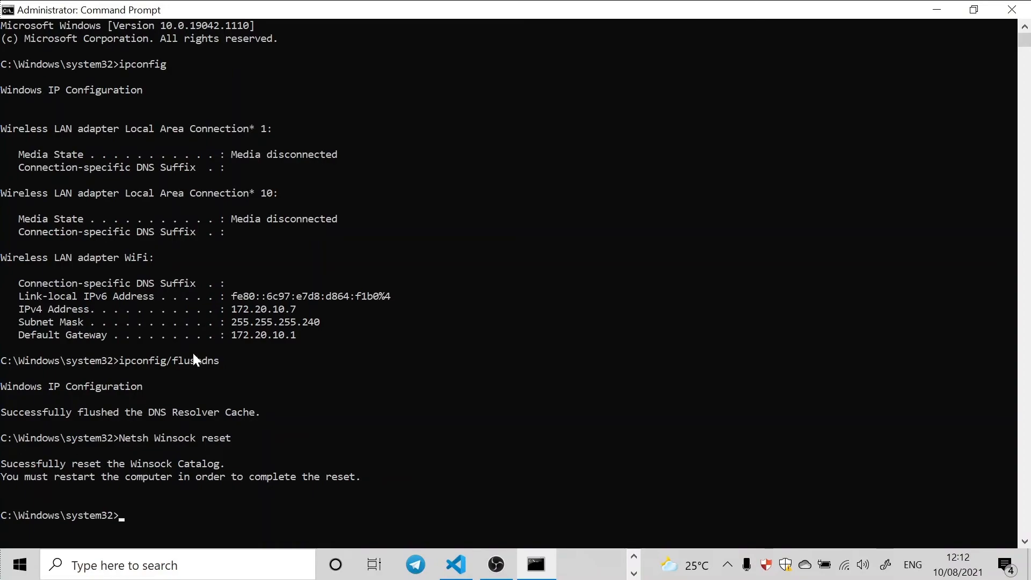
mouse_move(145, 276)
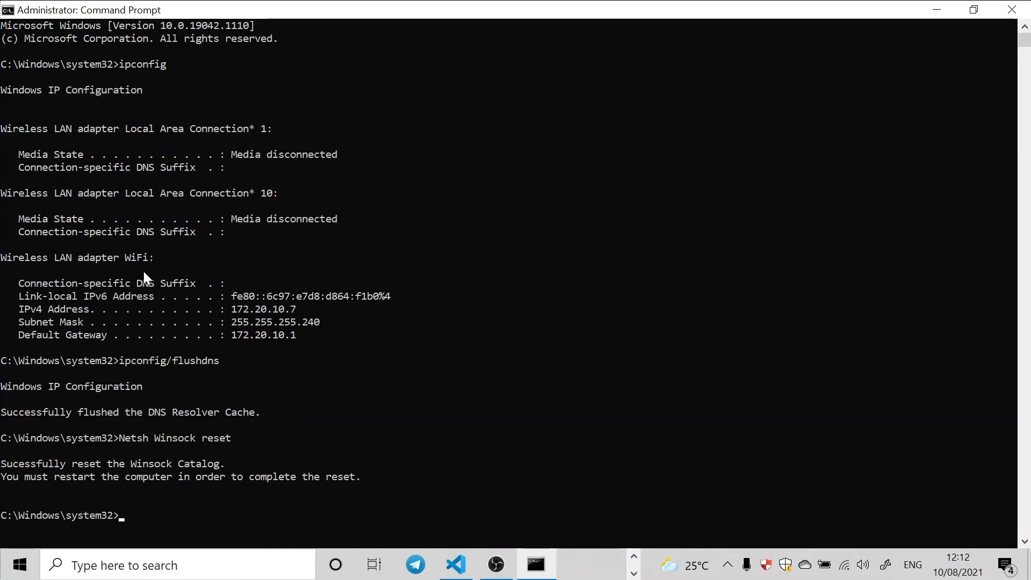
mouse_move(138, 503)
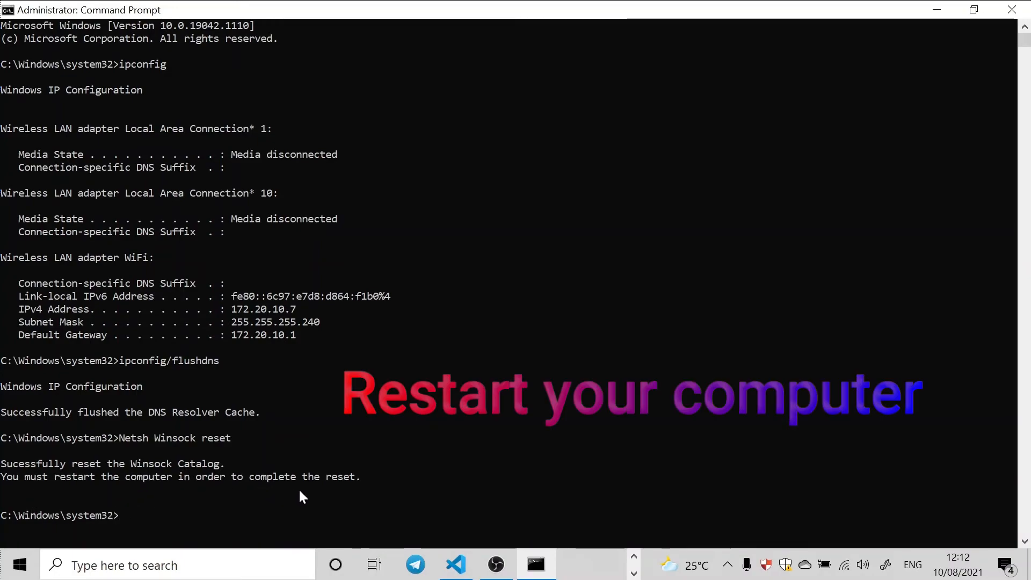
mouse_move(557, 338)
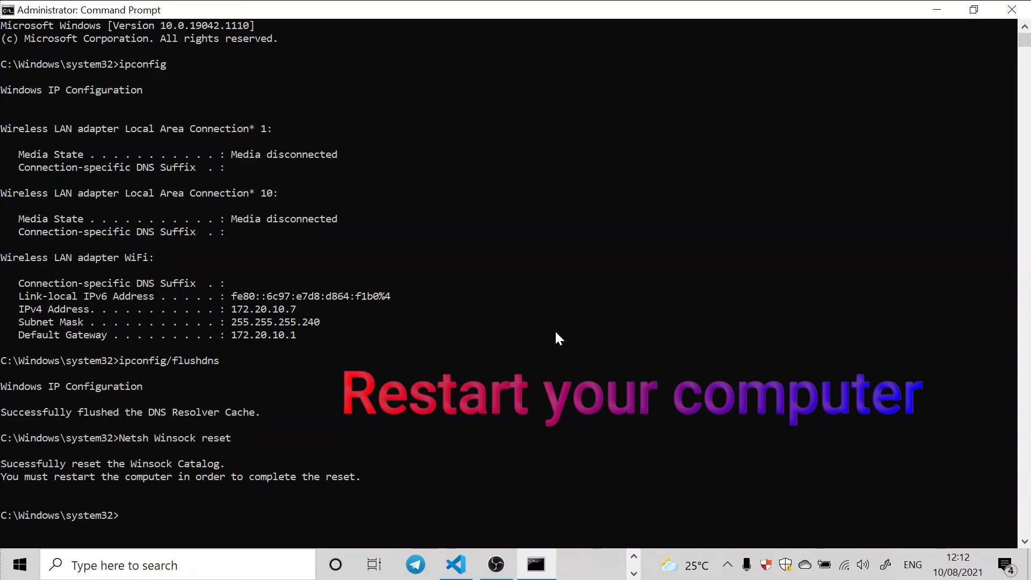